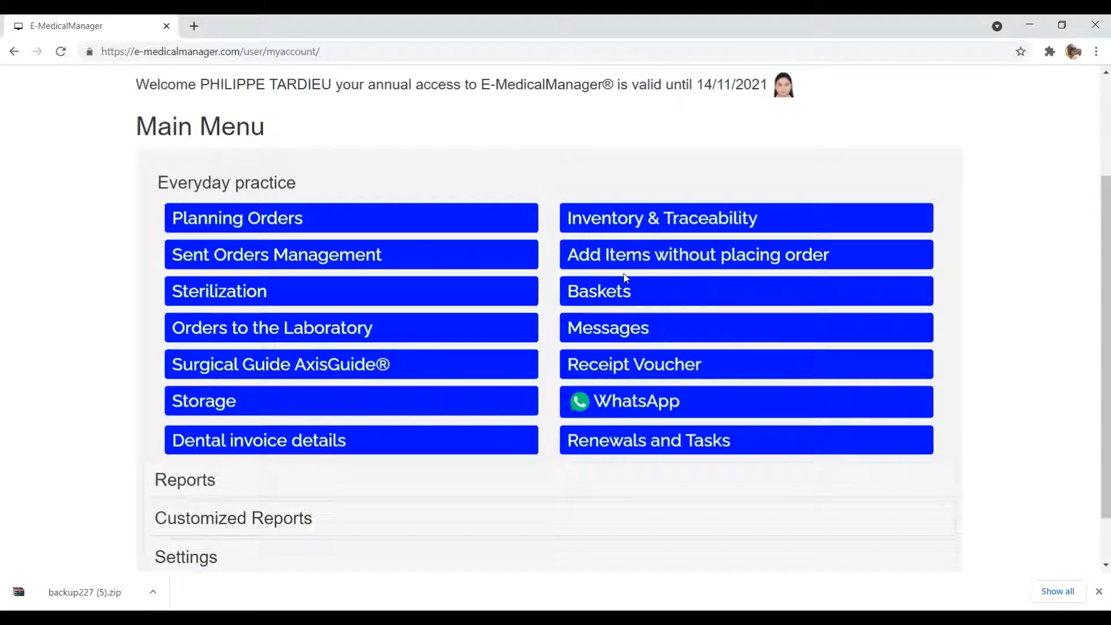
mouse_move(645, 255)
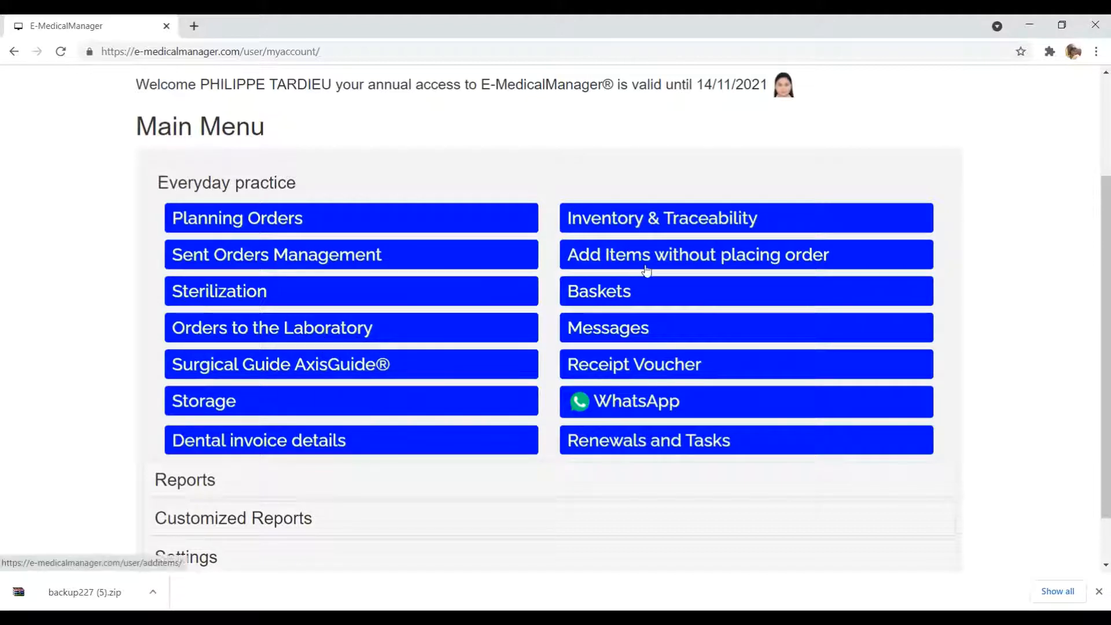
mouse_move(721, 267)
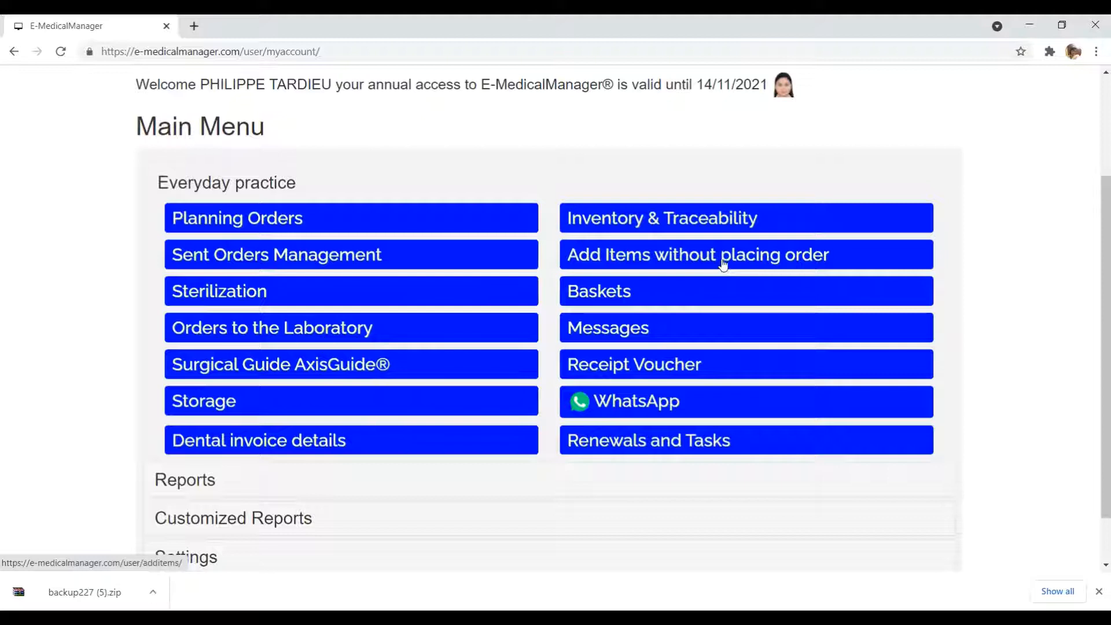
Step: Go to the Add Items without placing order page with its search filters
left_click(696, 254)
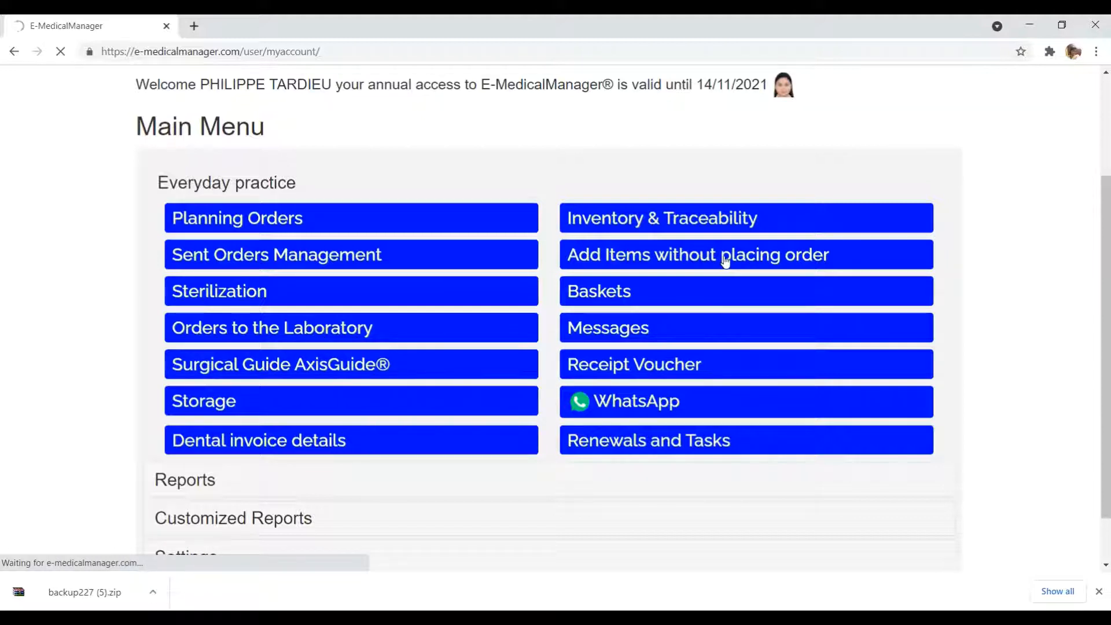
left_click(697, 255)
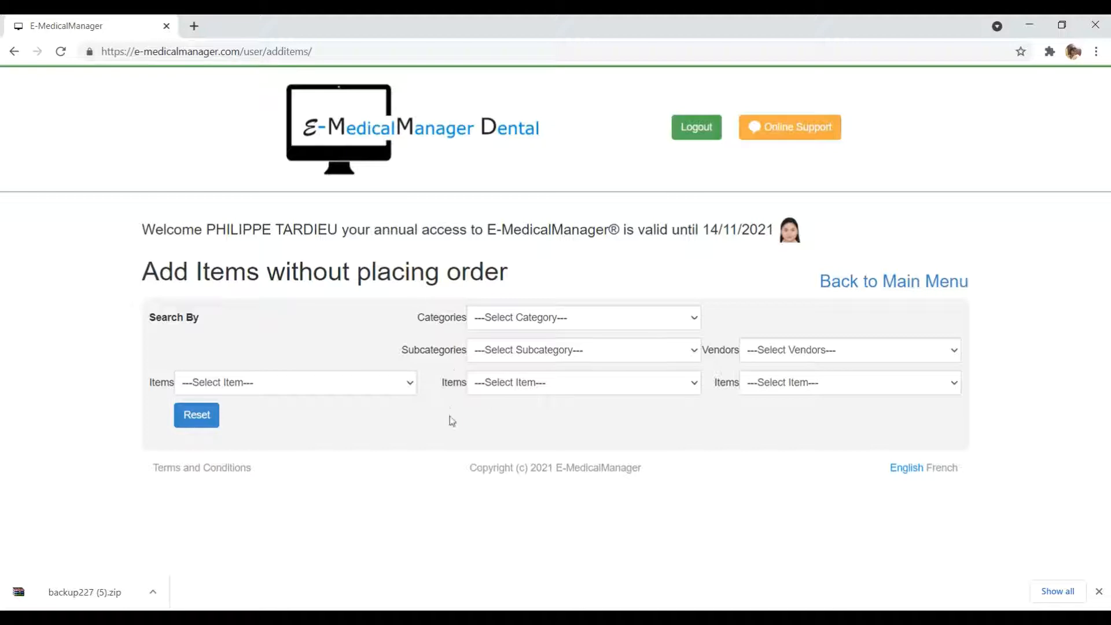
mouse_move(754, 380)
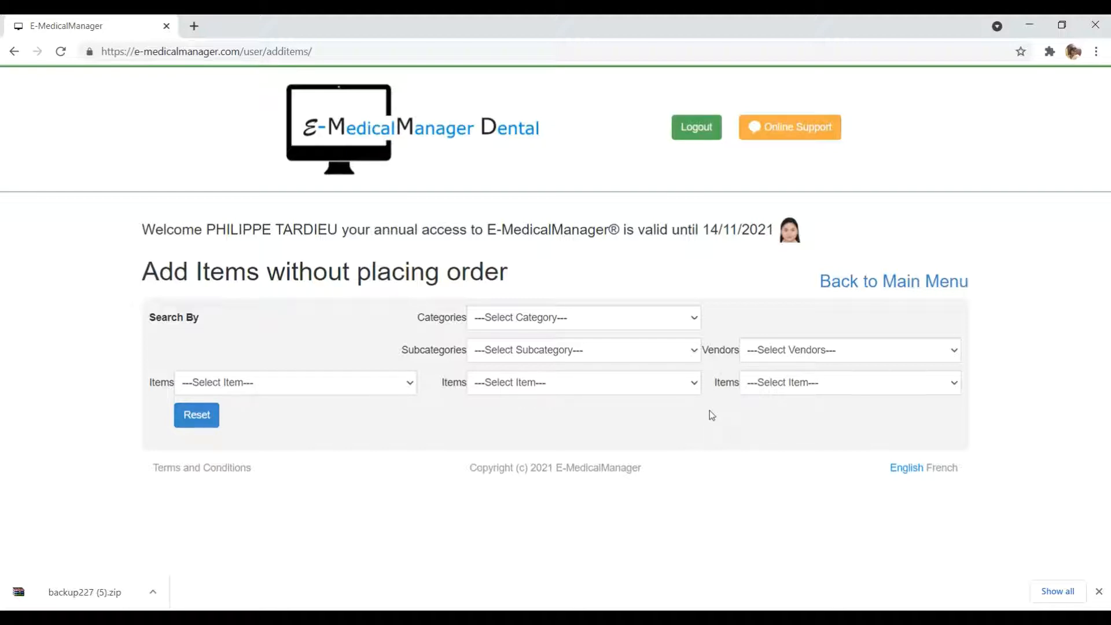
Step: Choose Bright shield from Al Thanaya Pharmaceuticals as the item and enter its quantity
left_click(294, 382)
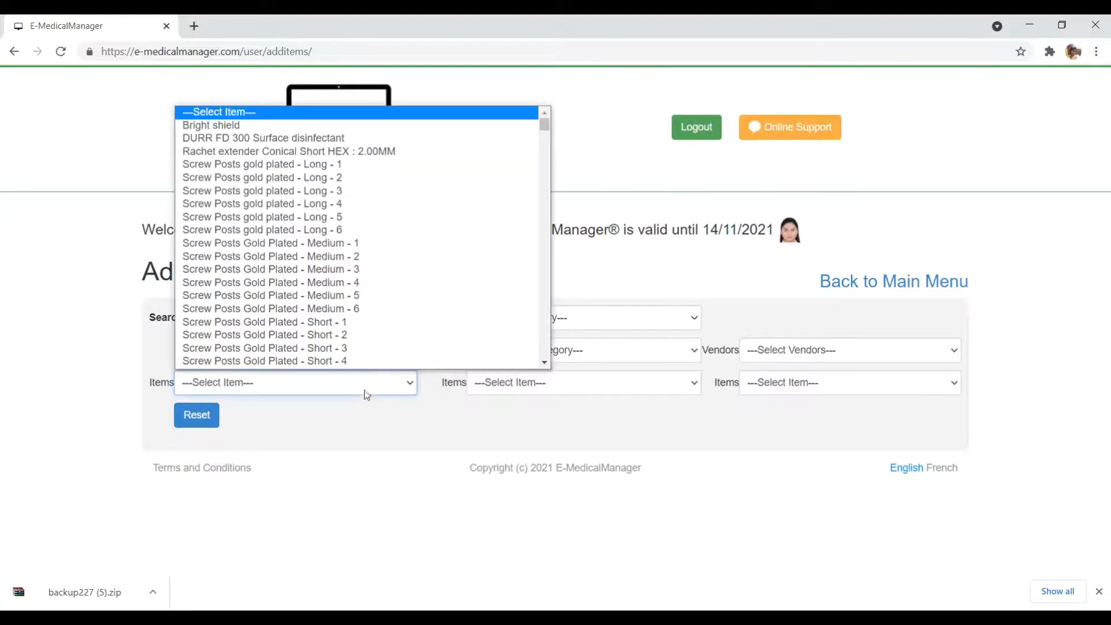
left_click(211, 125)
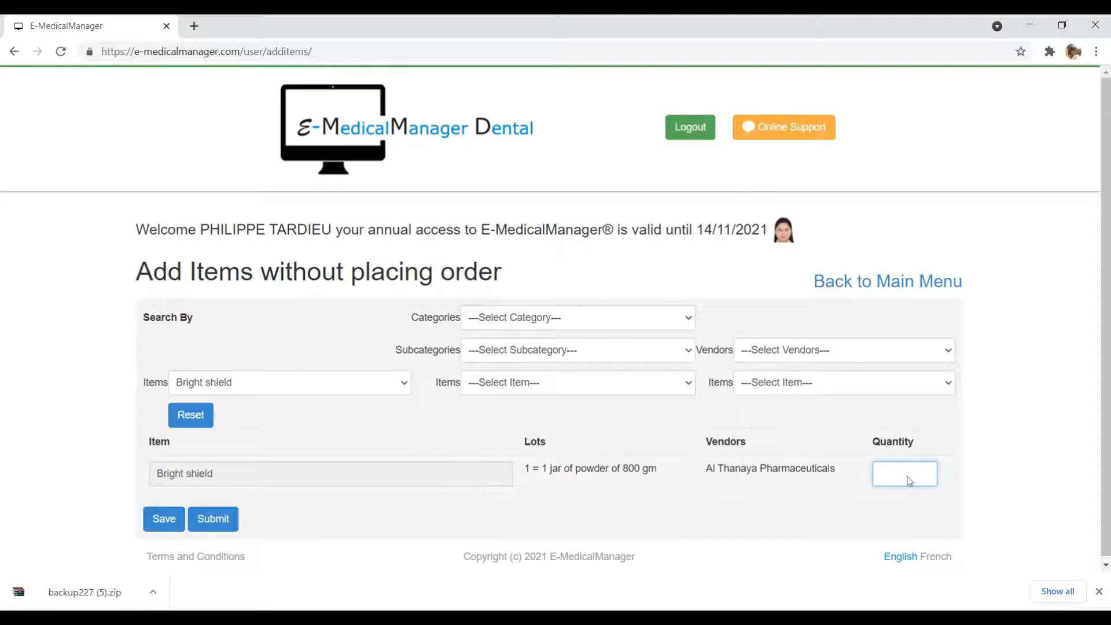
type("4")
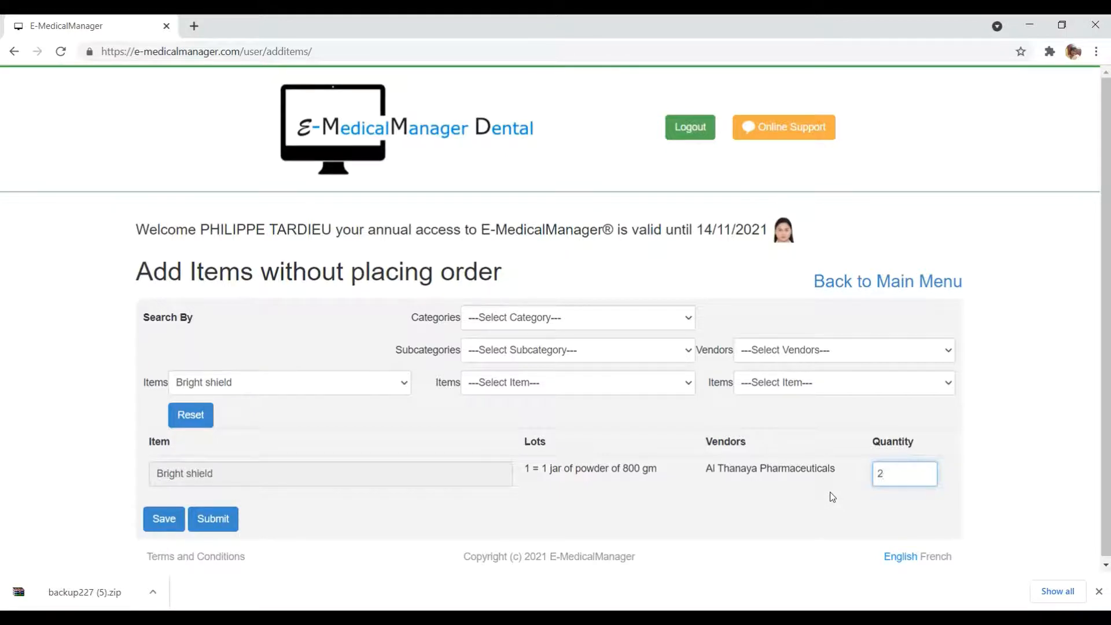
mouse_move(578, 488)
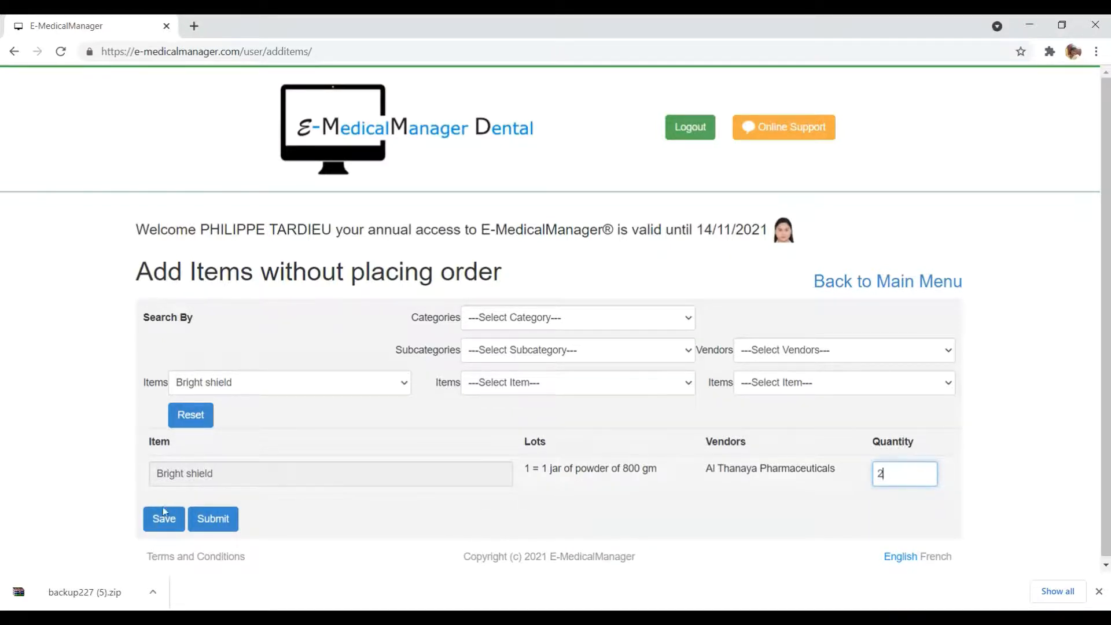
Step: Save the Bright shield entry and acknowledge the 'Record added successfully' alert
left_click(163, 519)
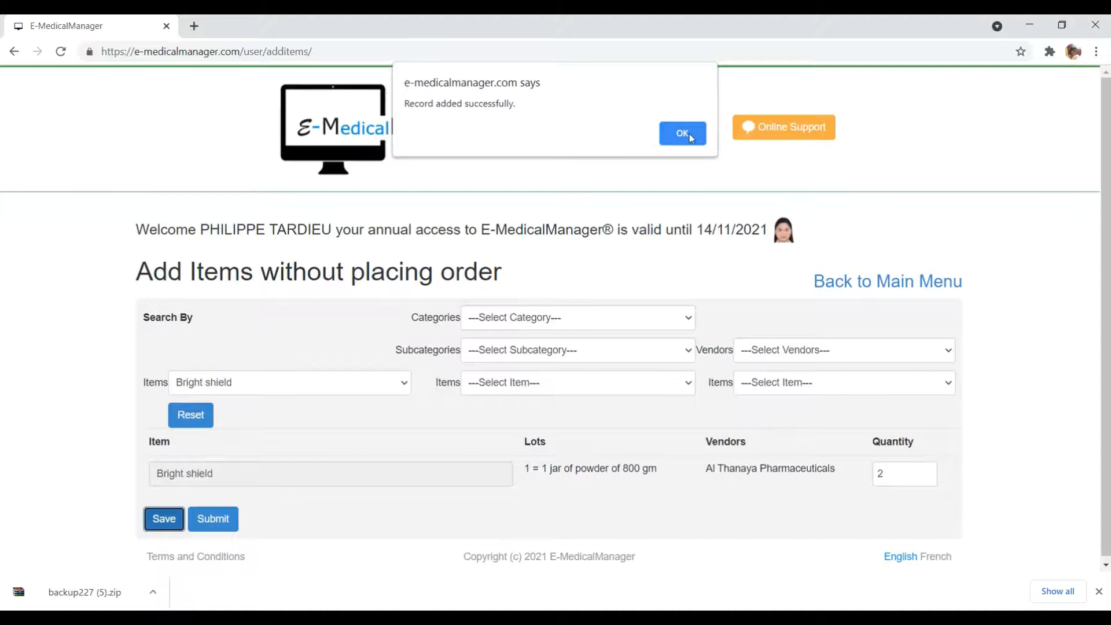
left_click(680, 134)
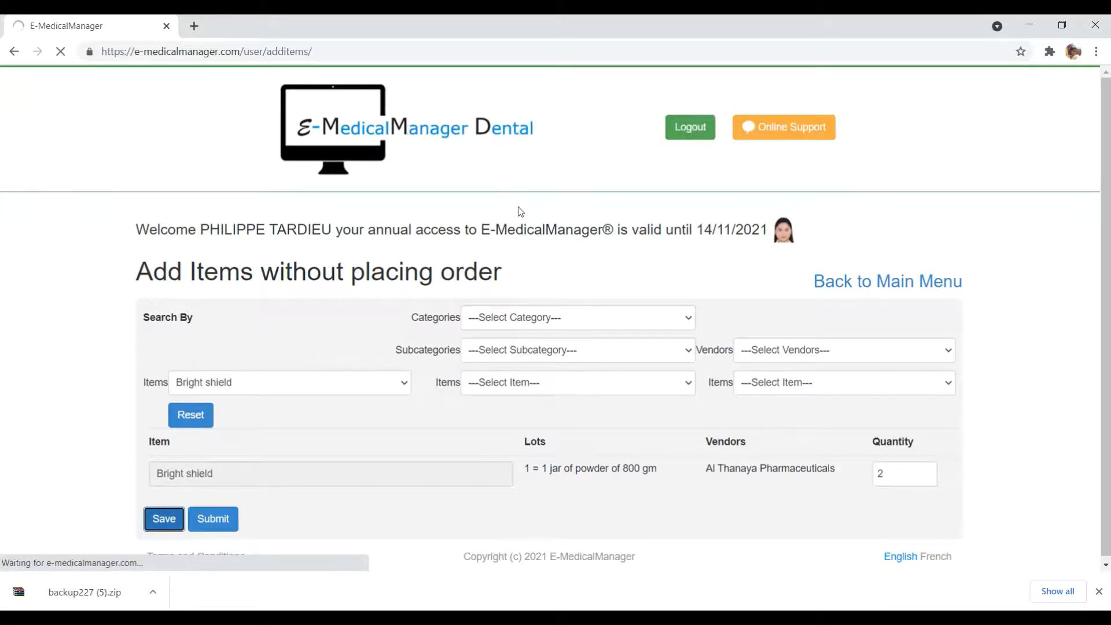
left_click(163, 519)
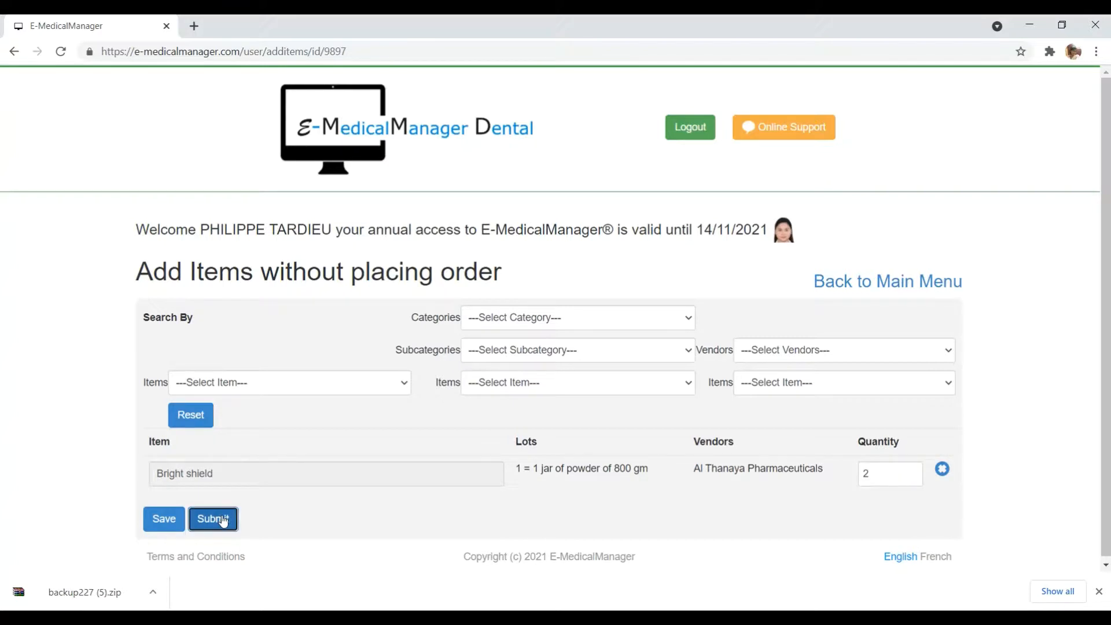
Step: Submit the record so Bright shield shows as Received in Inventory & Traceability
left_click(213, 519)
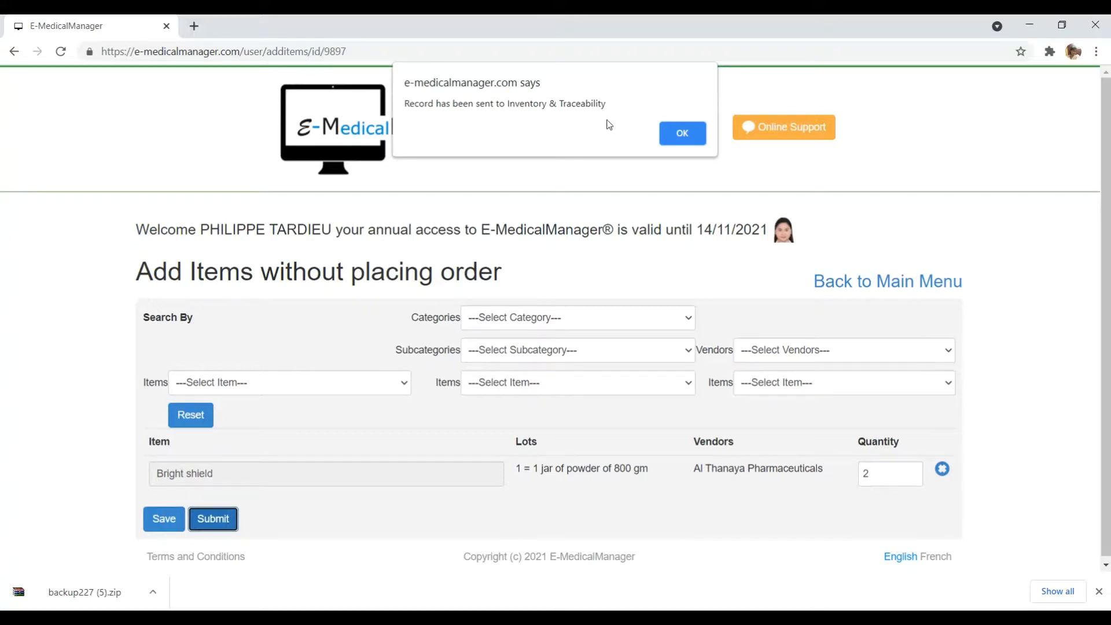
left_click(681, 133)
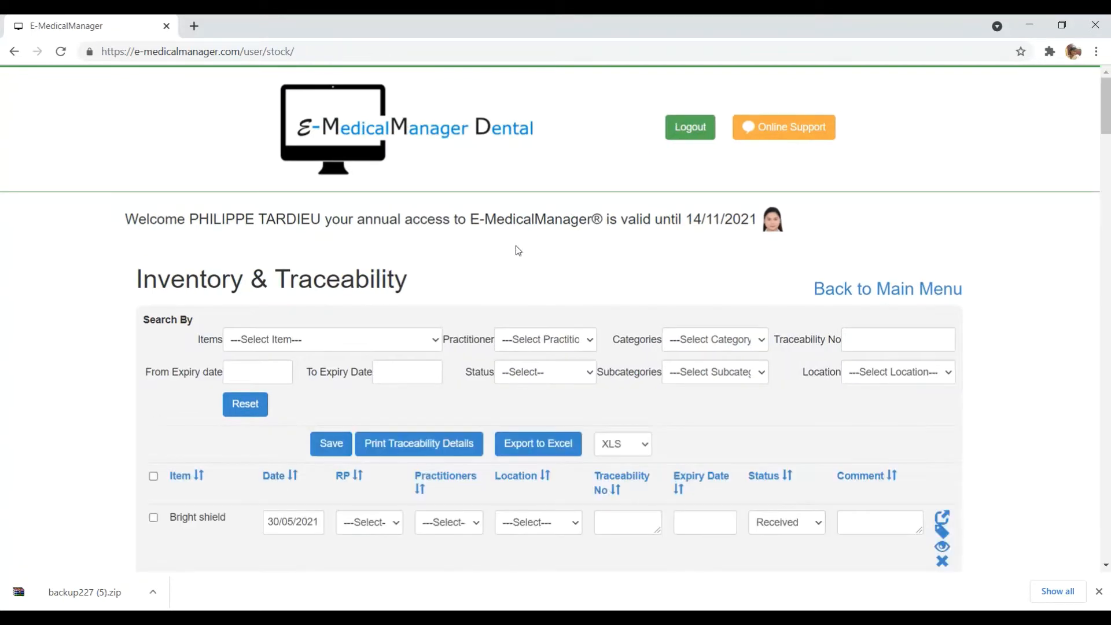
scroll("down", 3)
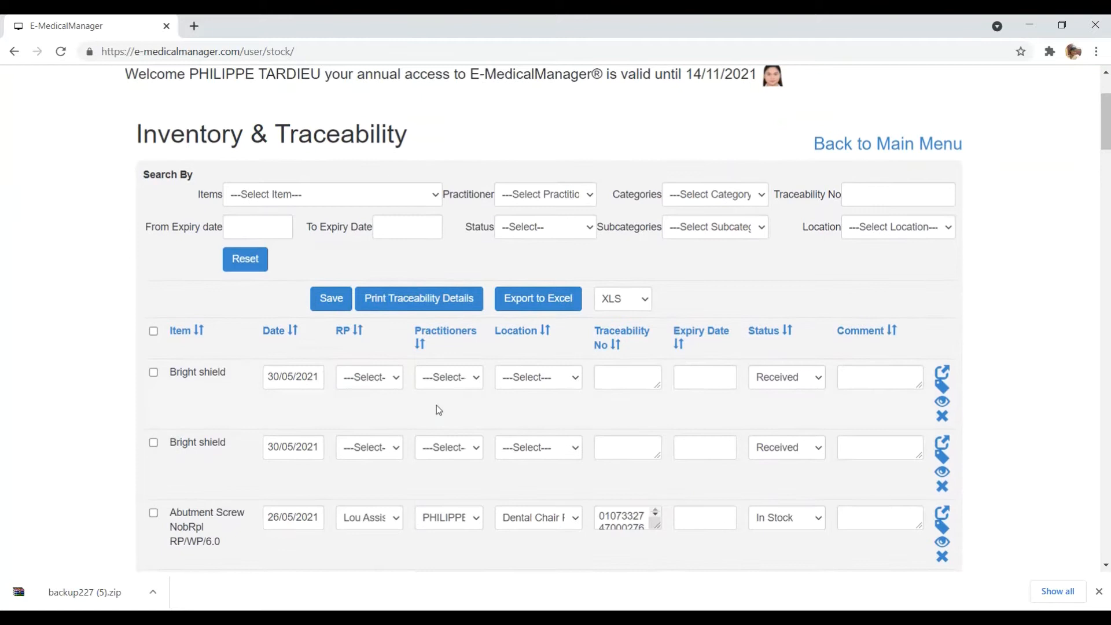